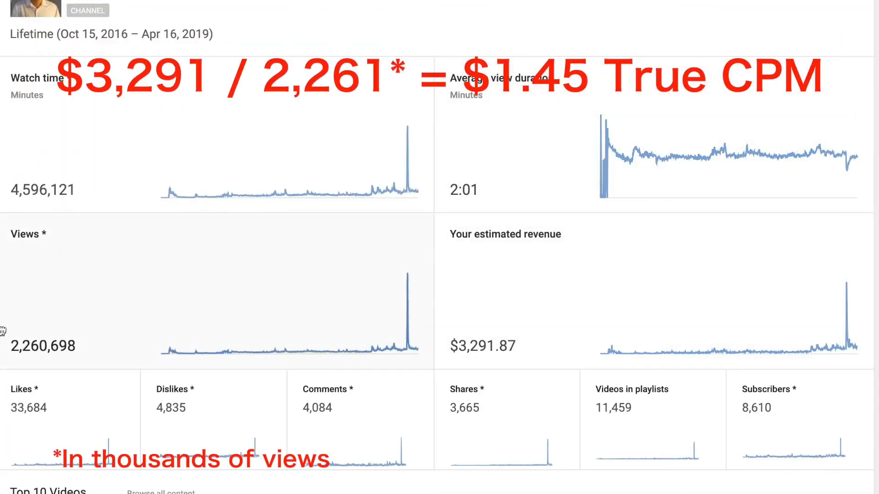
mouse_move(436, 129)
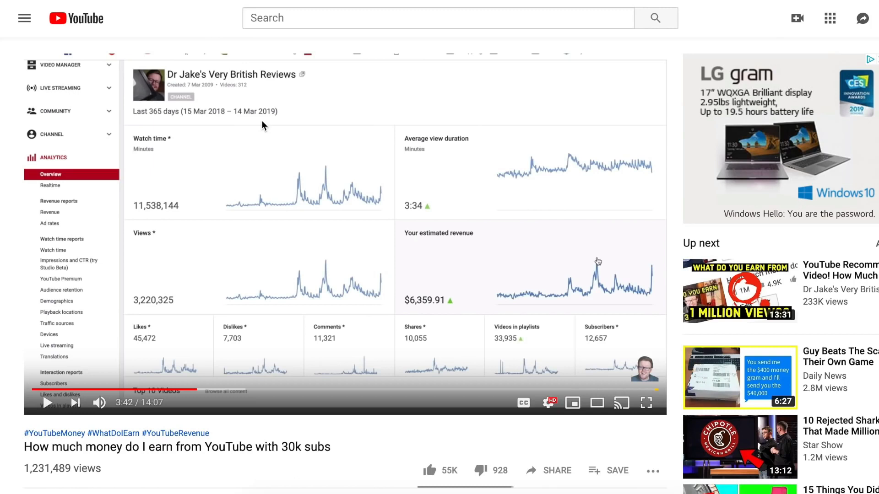
mouse_move(146, 294)
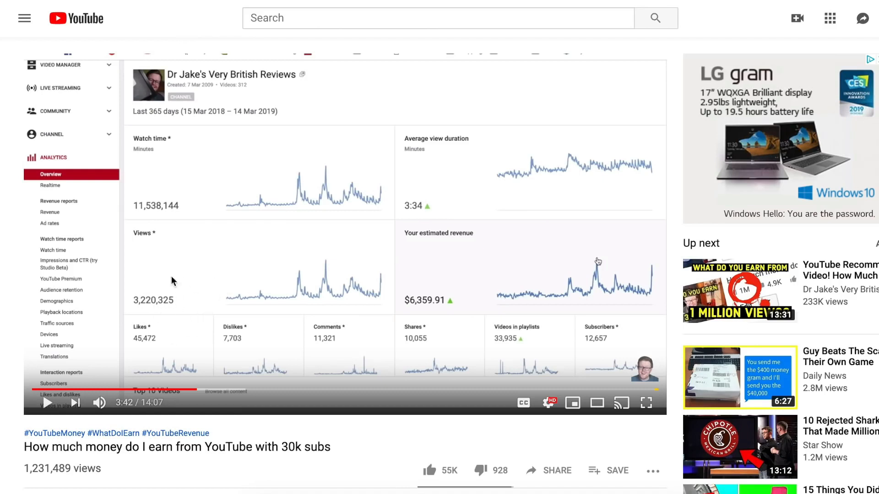
mouse_move(164, 279)
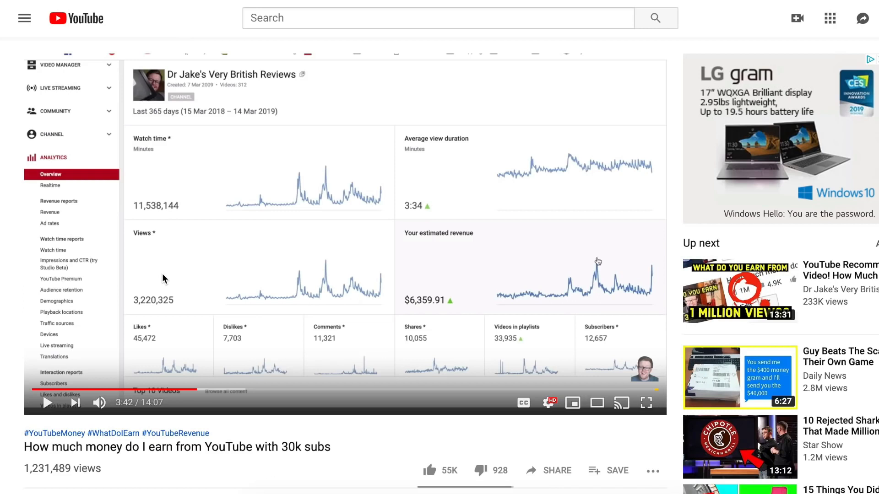
mouse_move(429, 292)
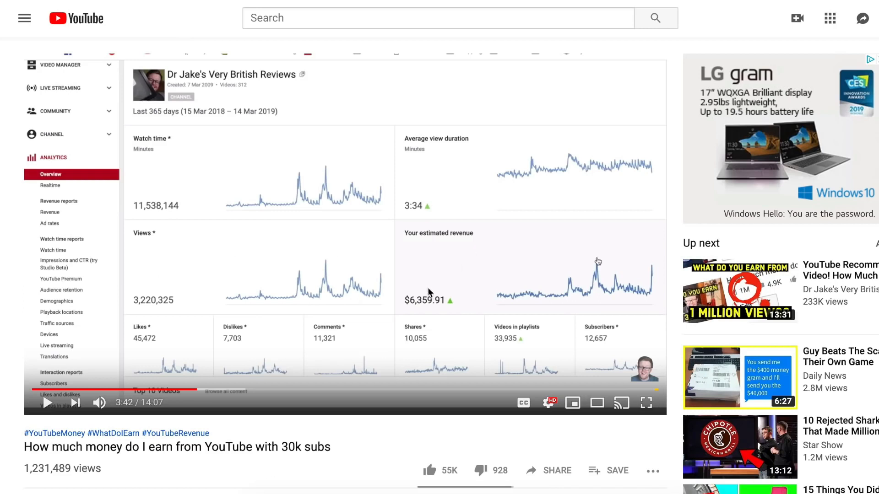
mouse_move(468, 297)
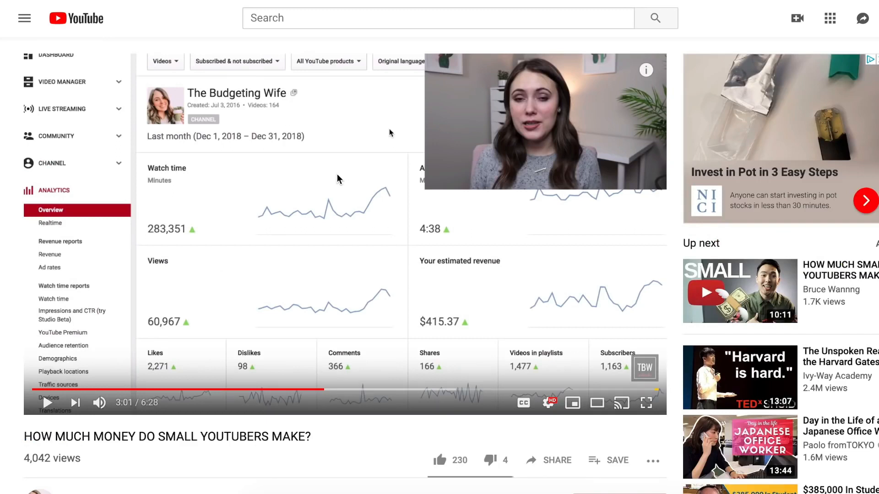
mouse_move(390, 319)
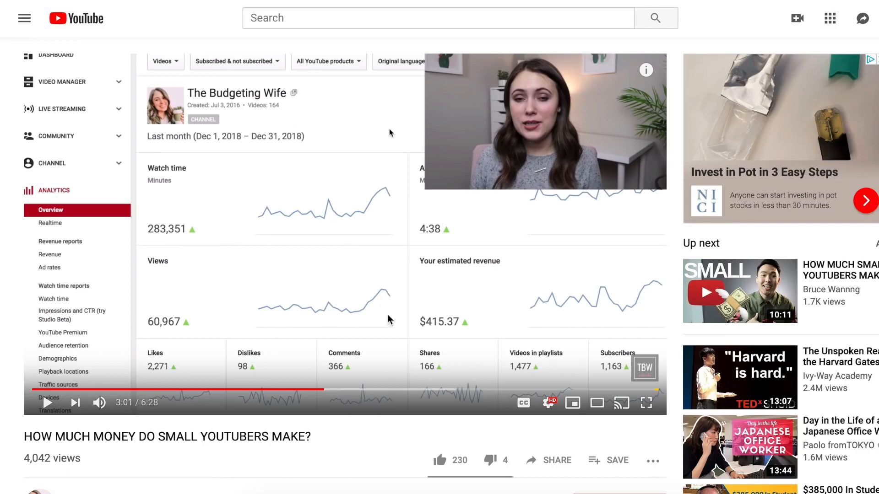
mouse_move(492, 327)
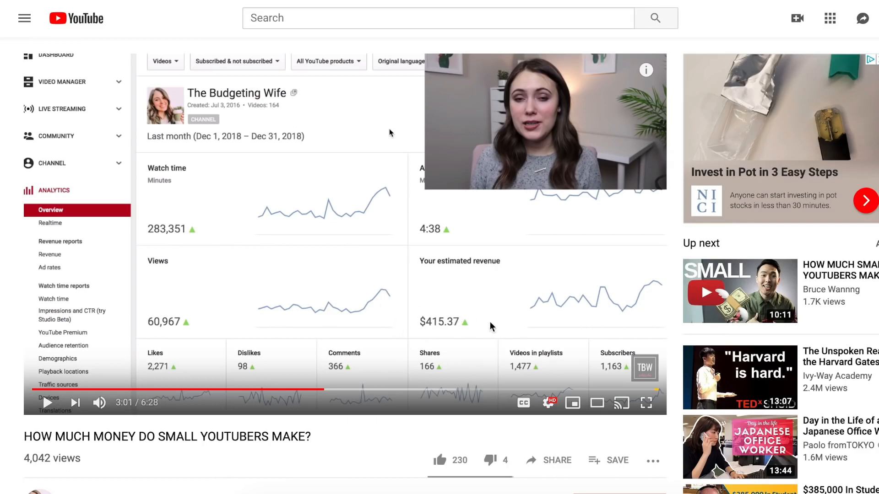